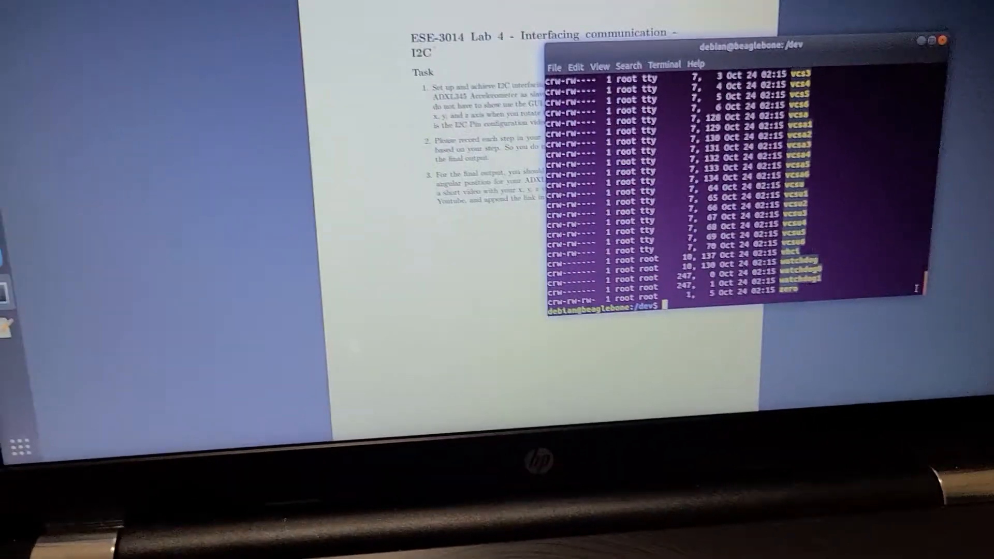
Run cd .. to move from /dev up to the root directory
type("cd ..")
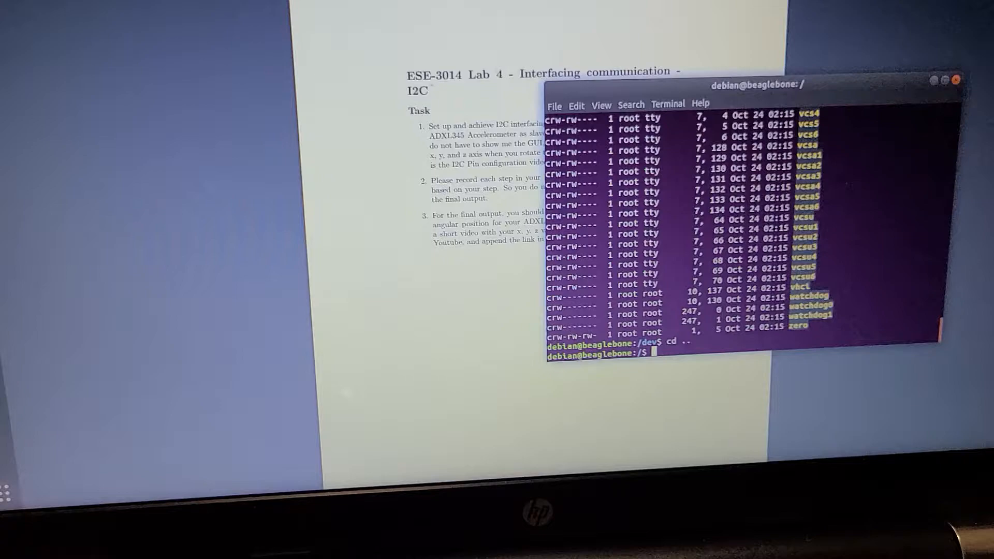
type("c")
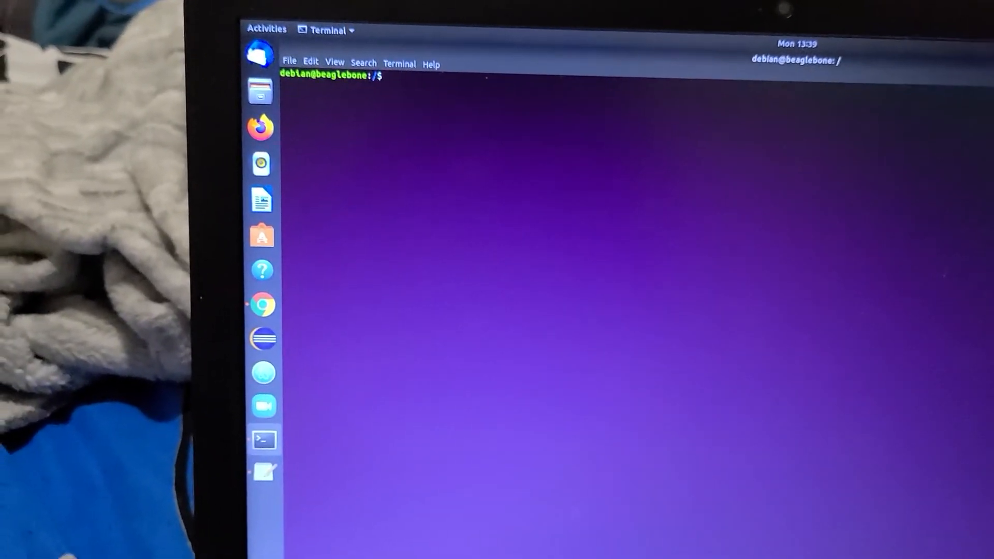
Run i2cdetect -r 2, confirm with y, and read the table showing address 0x53
type("i2cdetct")
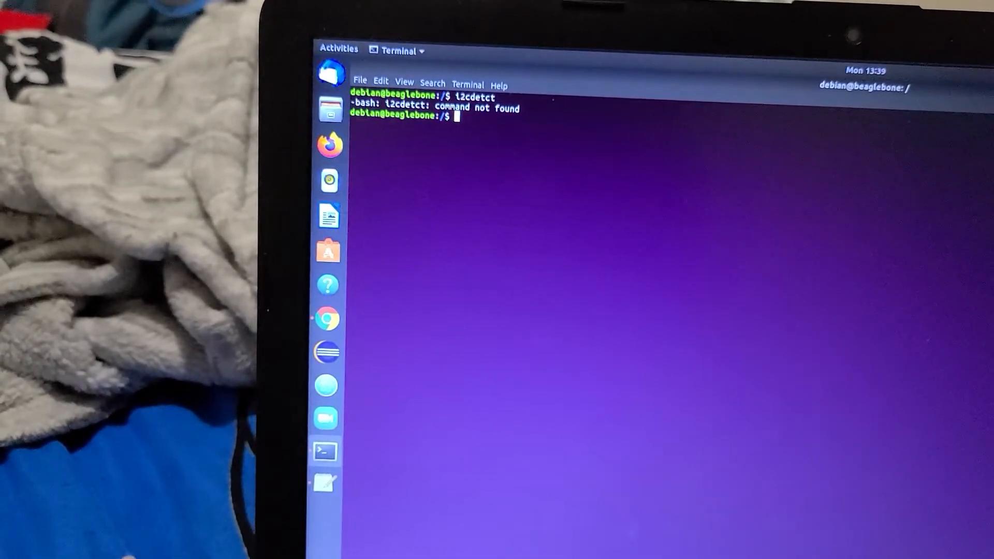
type("i2cdetect")
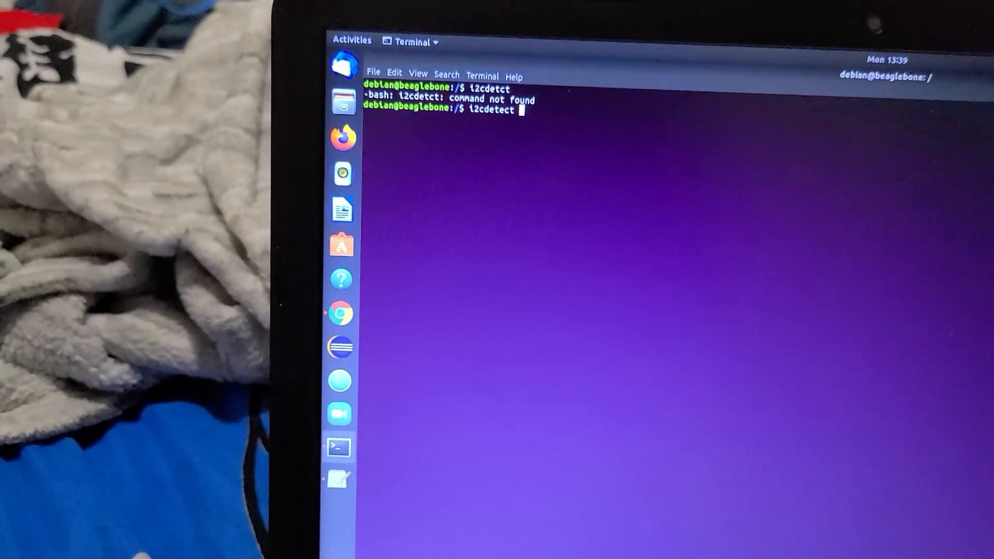
type("-r 2")
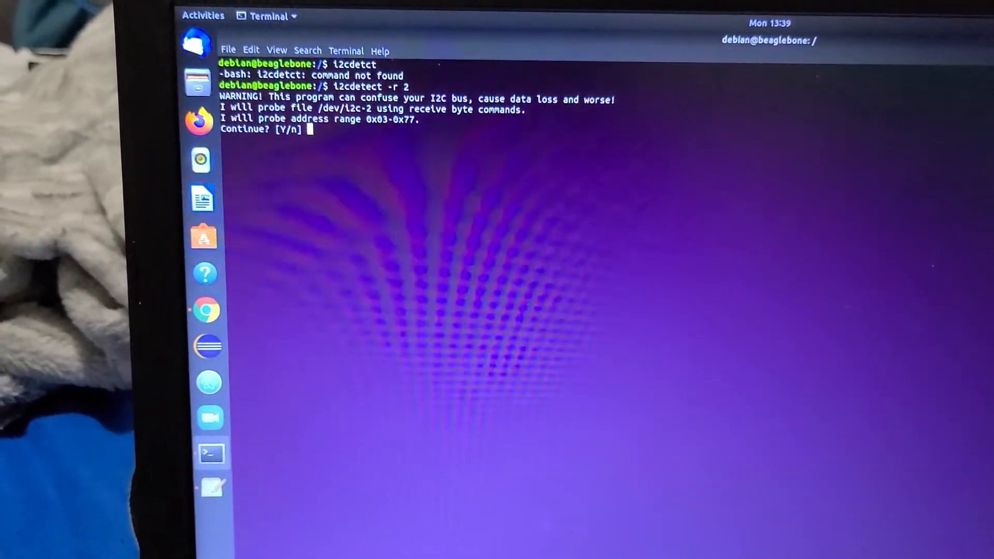
type("y")
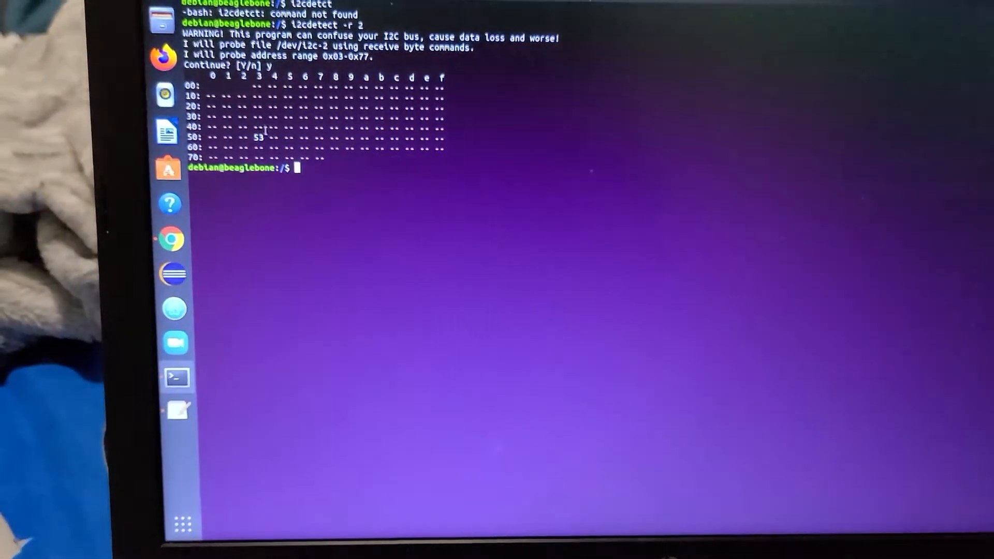
left_click(176, 410)
type("cd ")
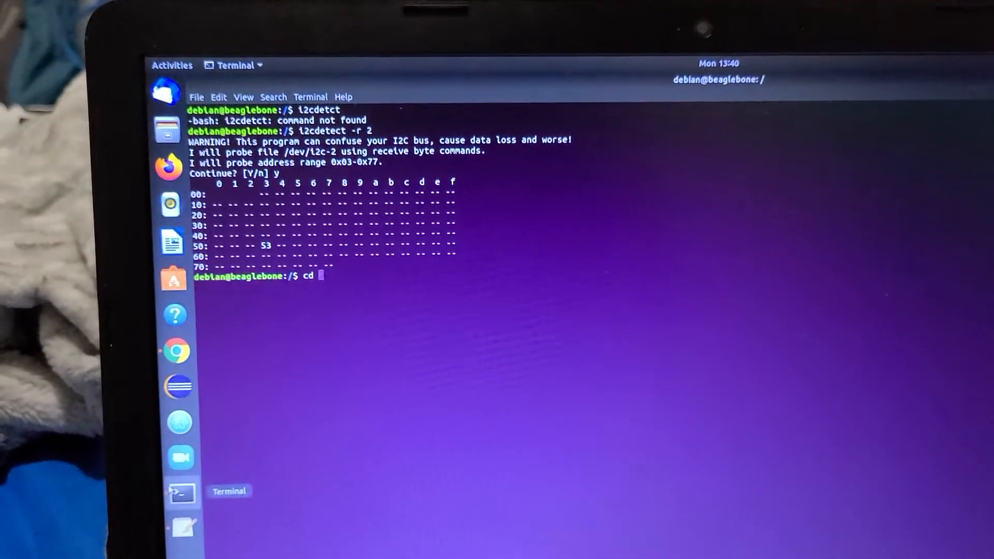
Change into /dev, list it with ls -la, and scroll to the i2c-0 to i2c-2 entries
type("dev")
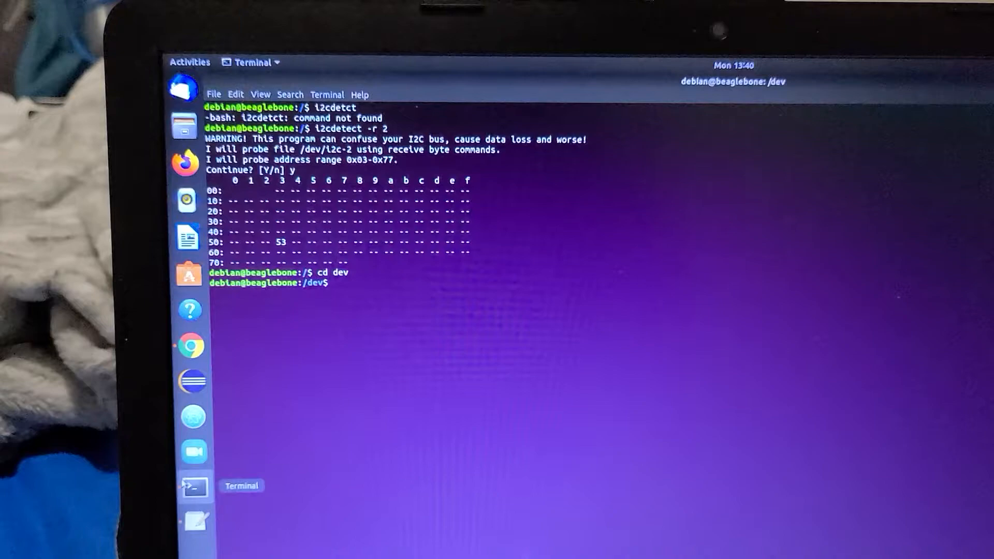
type("ls")
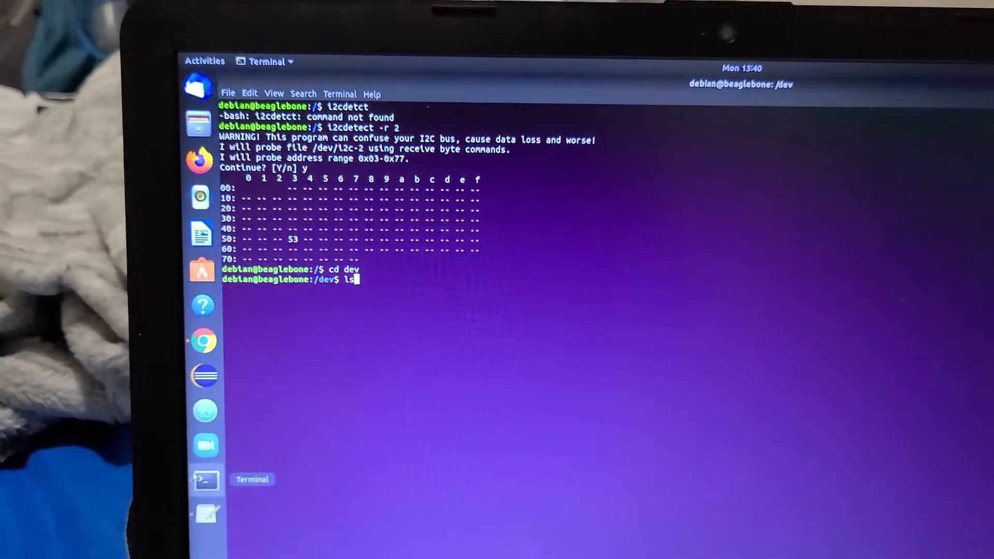
type("-la")
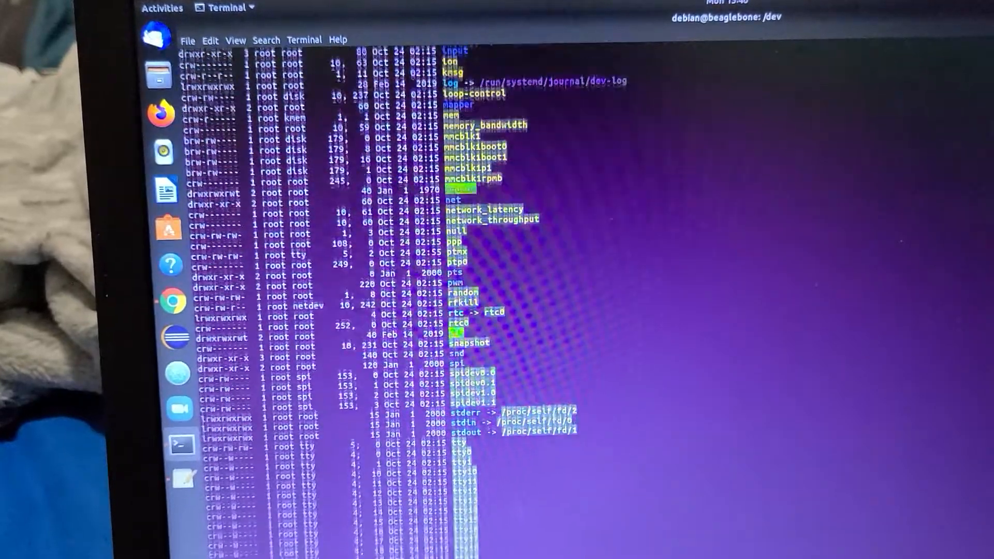
scroll("down", 3)
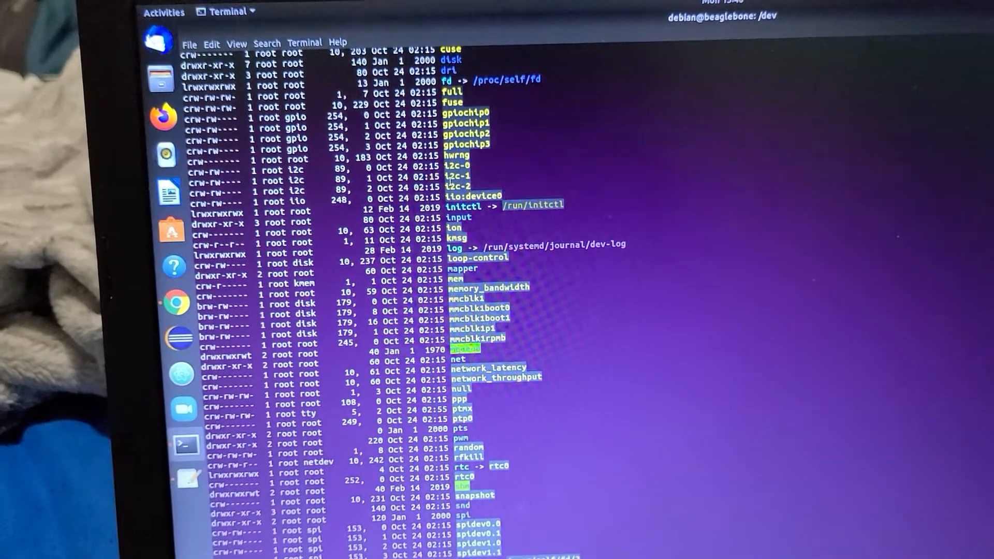
scroll("down", 3)
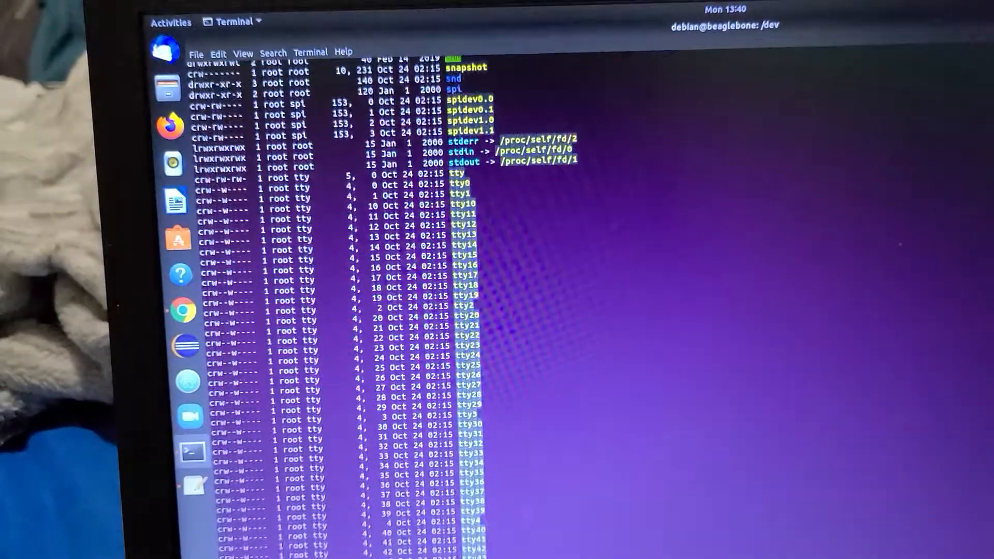
scroll("down", 3)
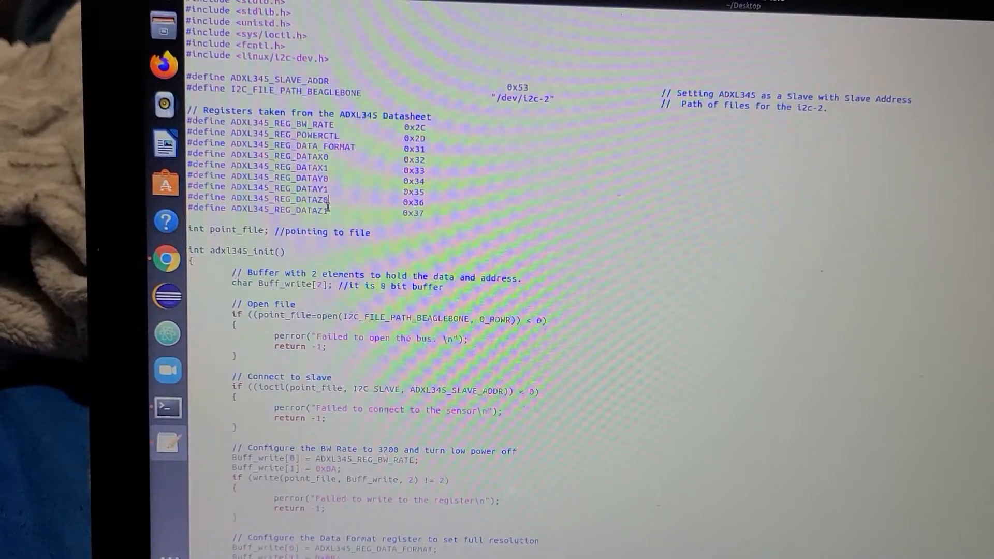
Scroll through the ADXL345 #define register block down to the adxl345_init function
scroll("down", 3)
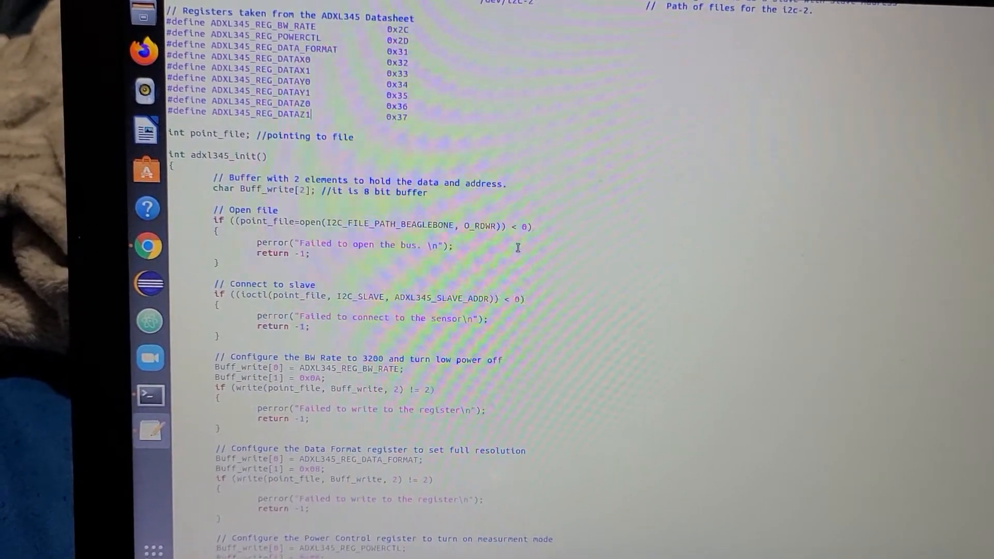
triple_click(266, 136)
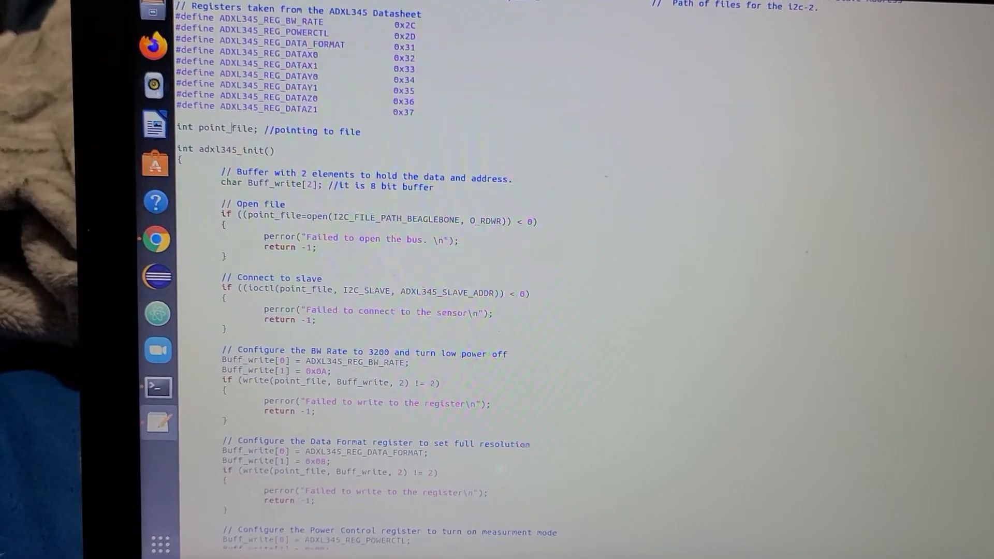
scroll("down", 3)
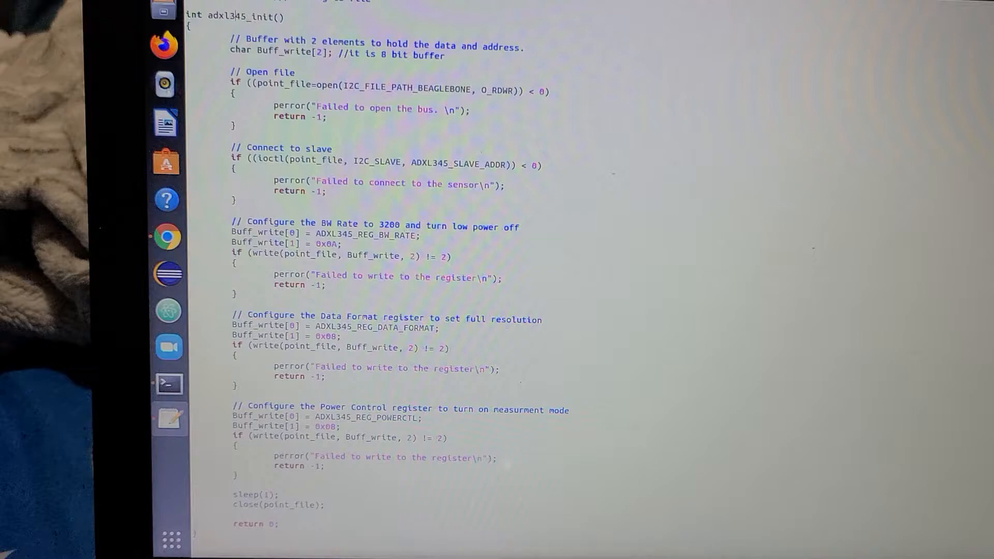
scroll("down", 3)
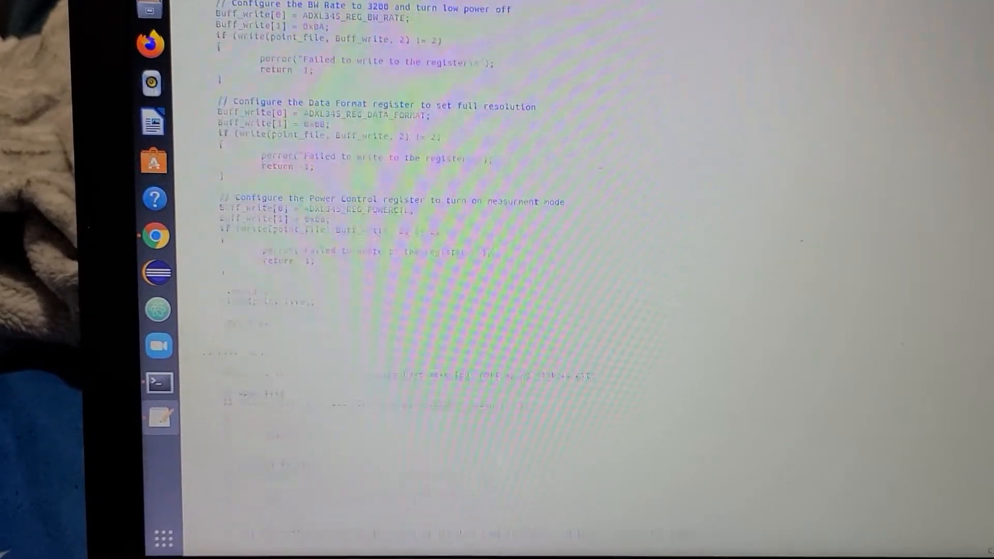
scroll("down", 3)
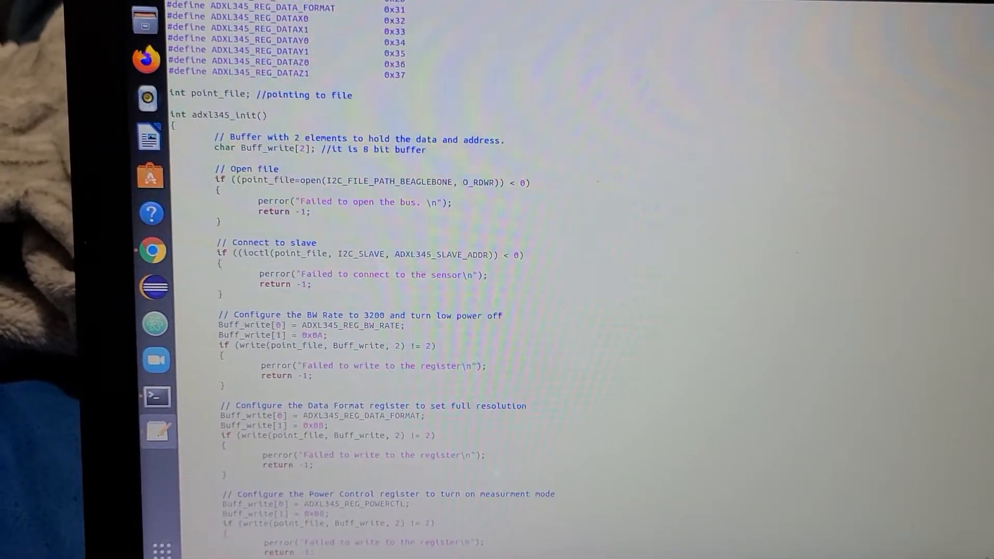
scroll("down", 3)
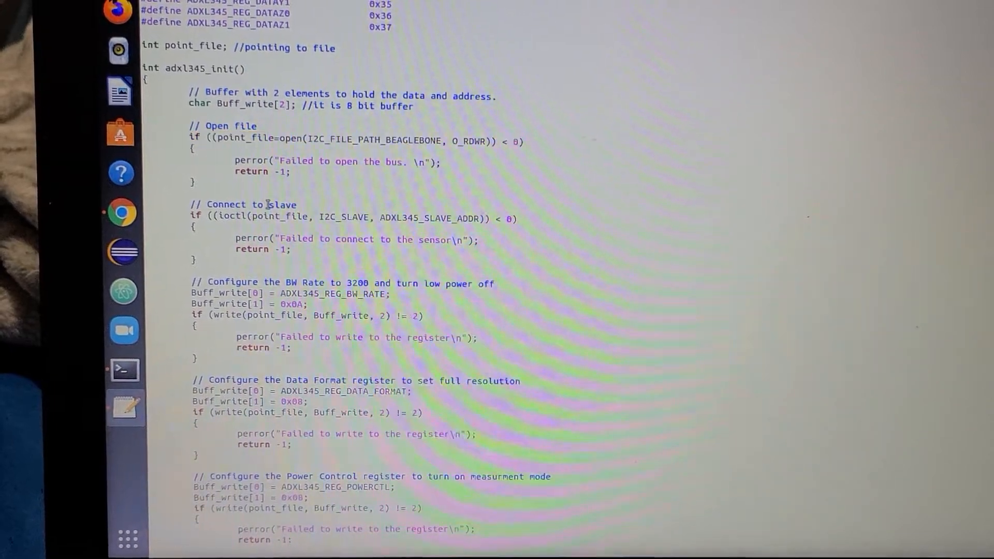
scroll("down", 3)
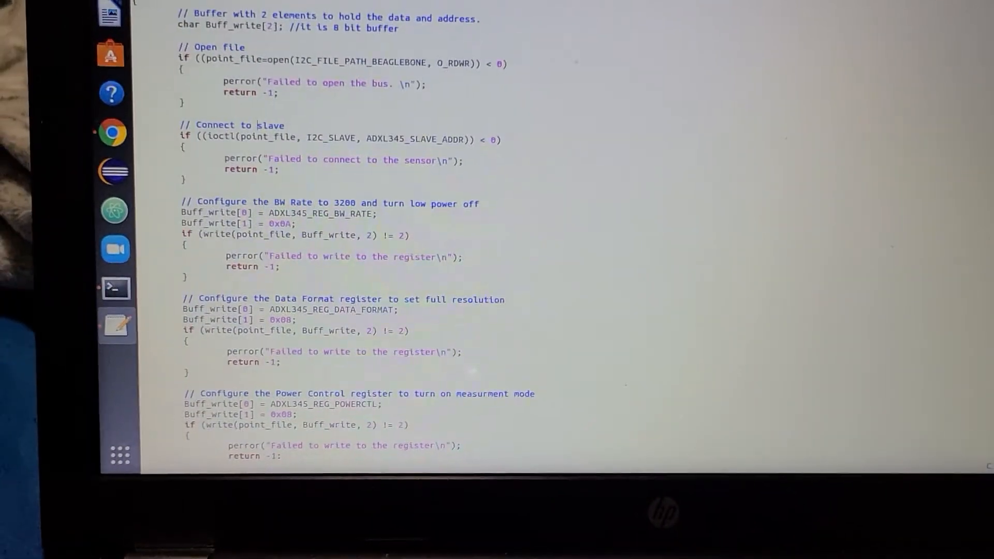
scroll("down", 3)
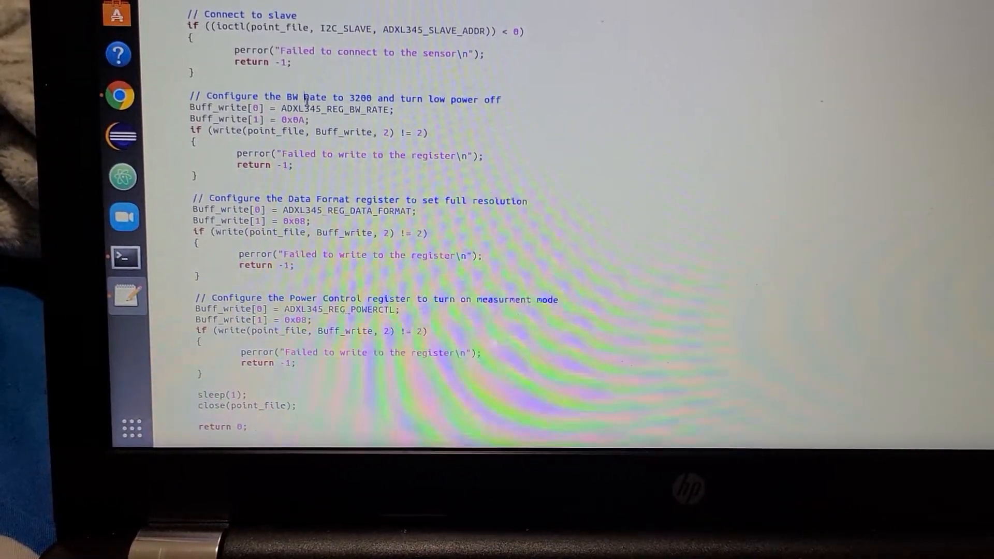
double_click(327, 108)
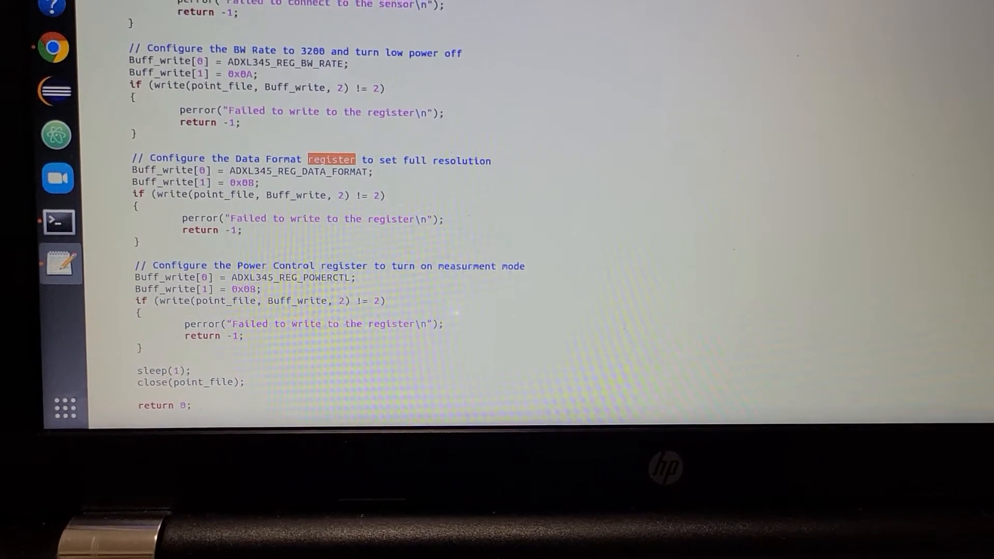
scroll("down", 3)
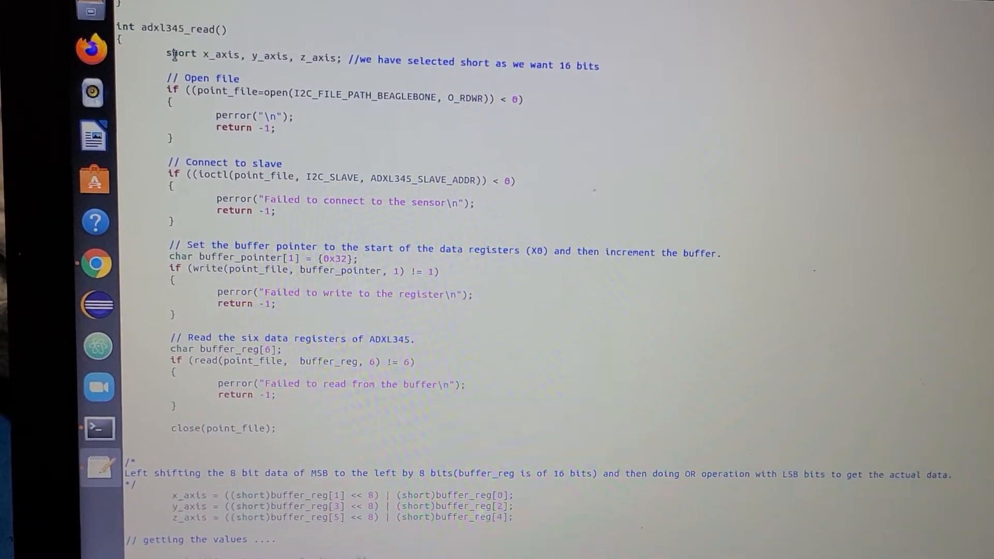
scroll("down", 3)
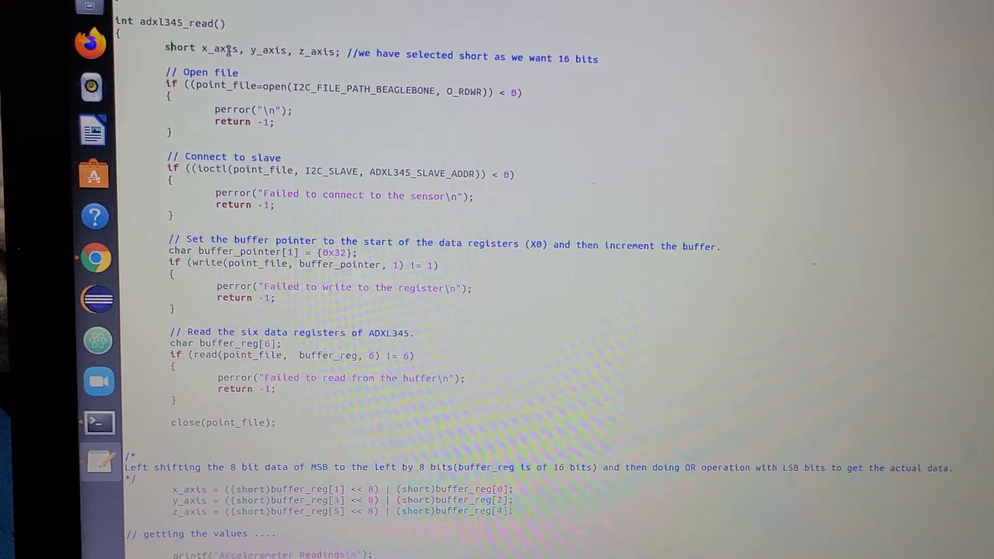
double_click(223, 68)
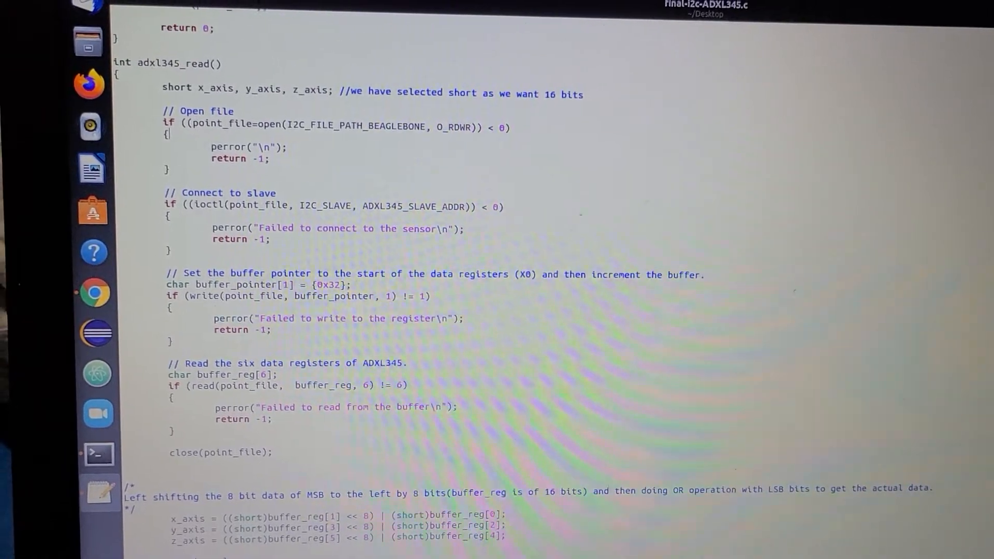
scroll("down", 3)
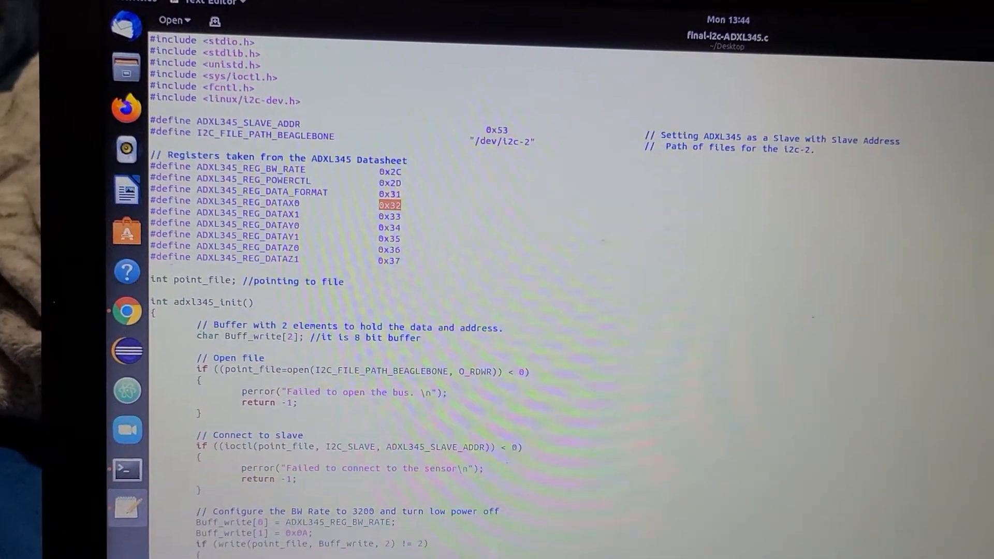
scroll("down", 3)
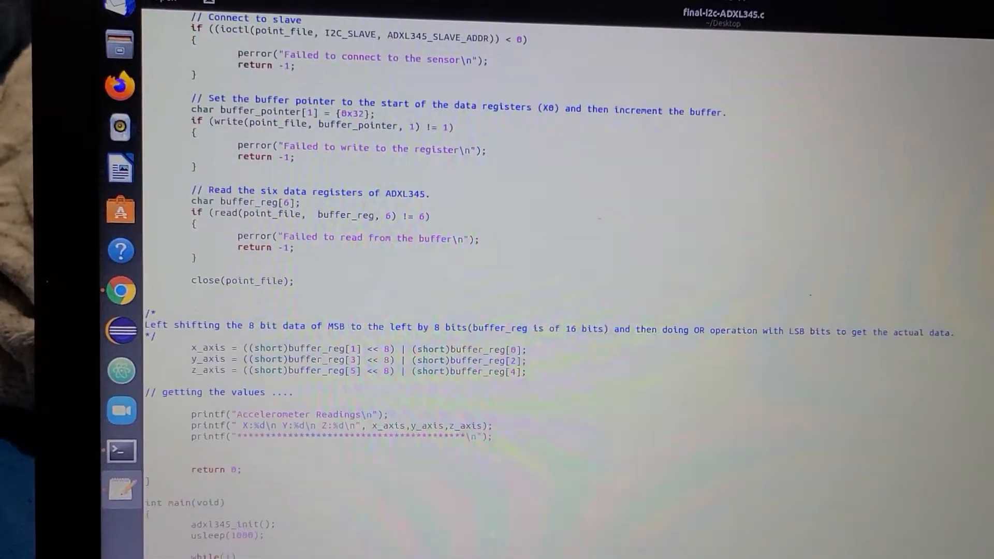
scroll("down", 3)
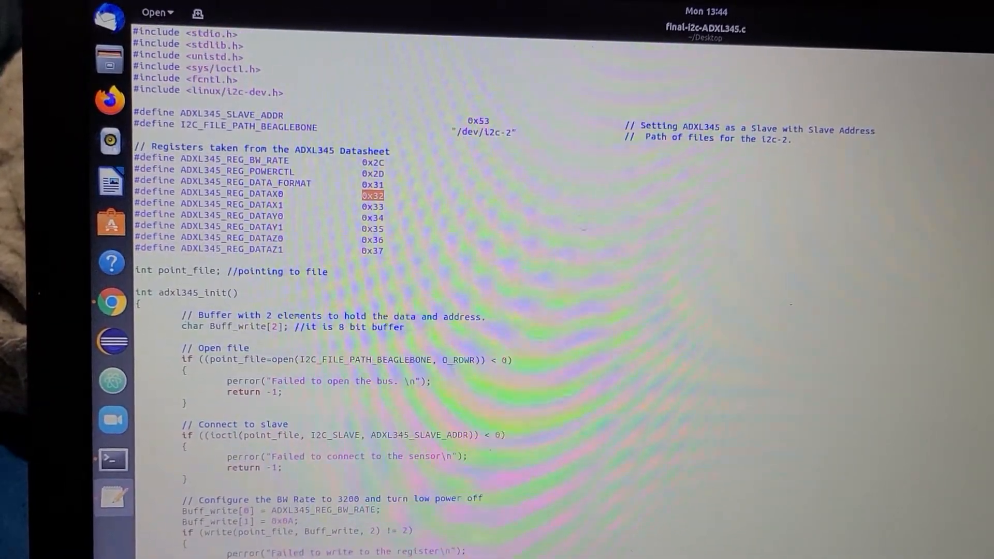
scroll("down", 3)
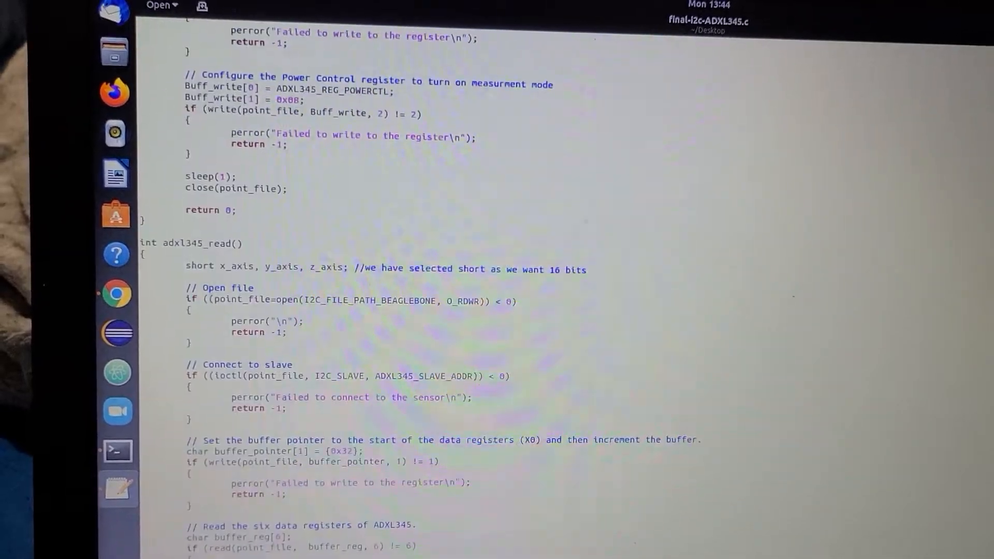
scroll("down", 3)
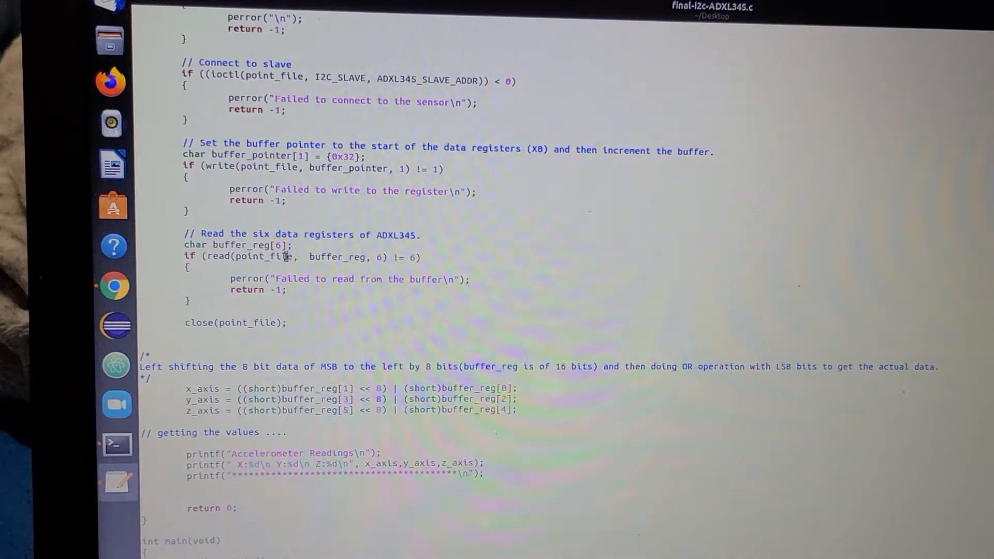
scroll("down", 3)
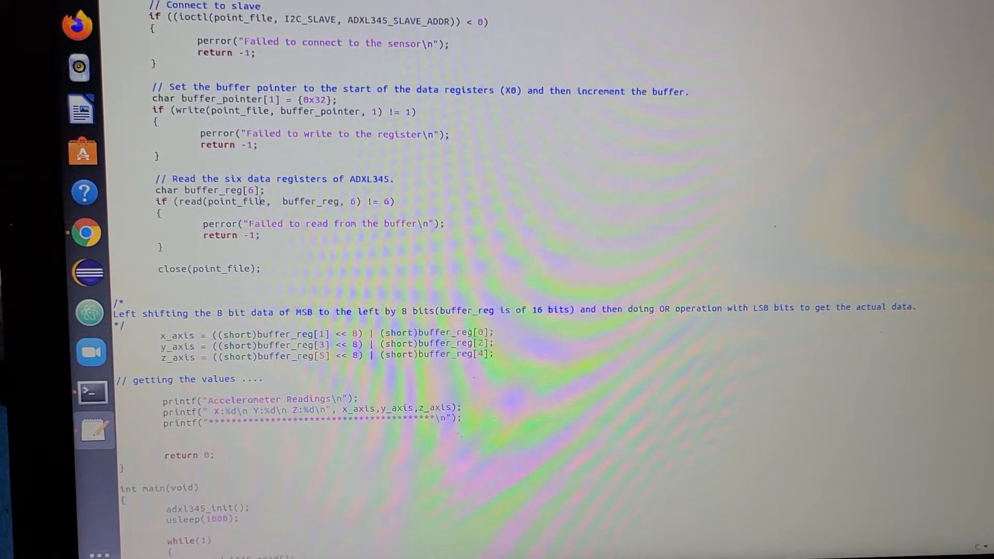
scroll("down", 3)
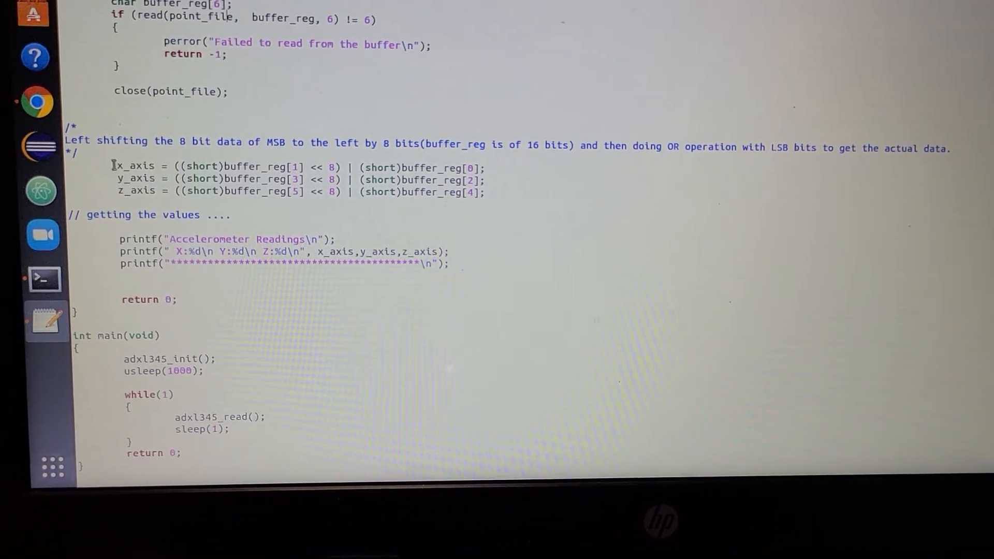
Highlight the x_axis combining line and scroll through main() to finish the review
triple_click(133, 167)
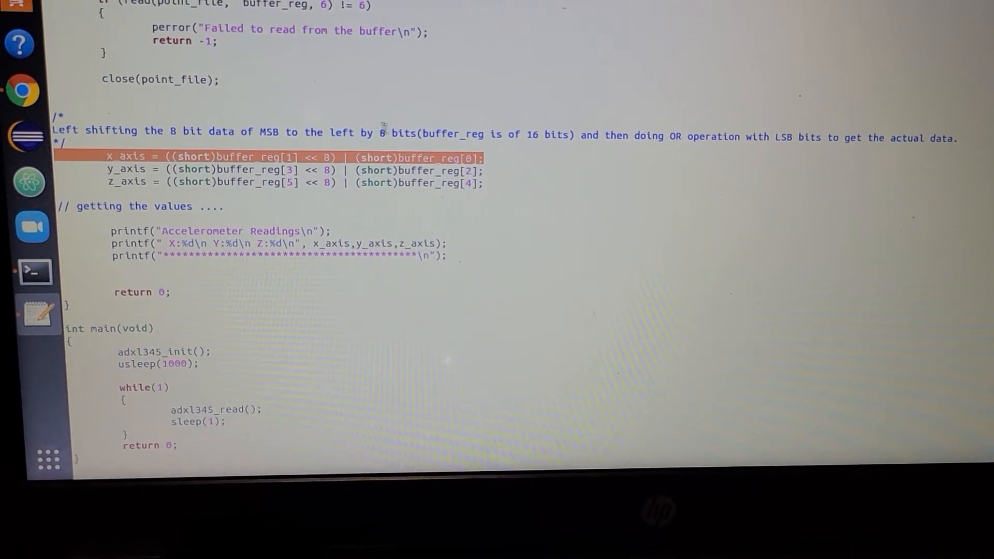
scroll("down", 3)
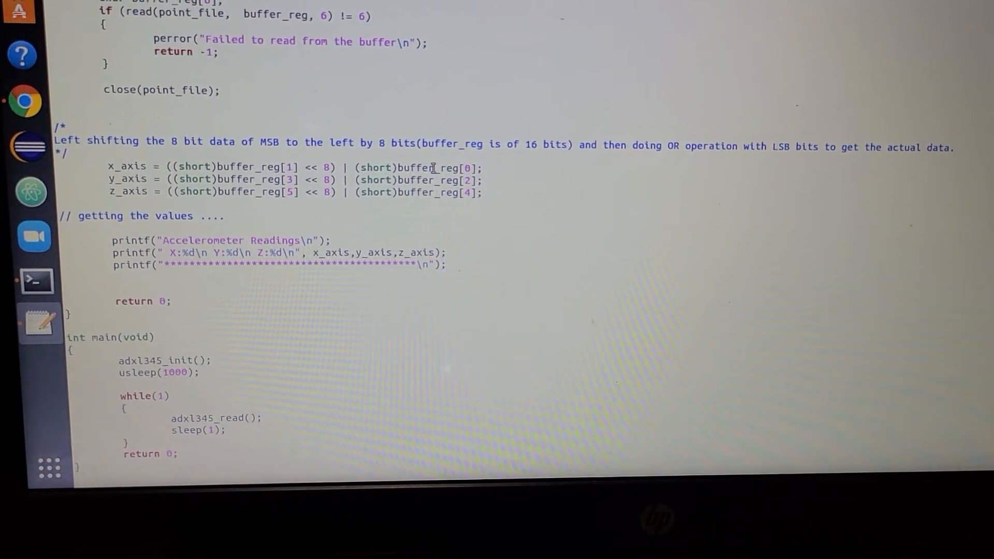
double_click(426, 168)
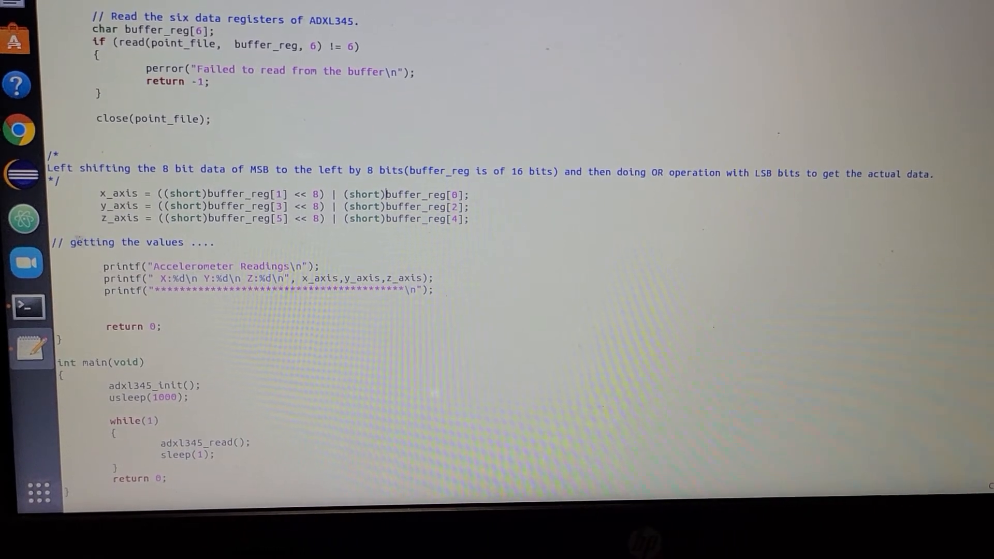
scroll("down", 3)
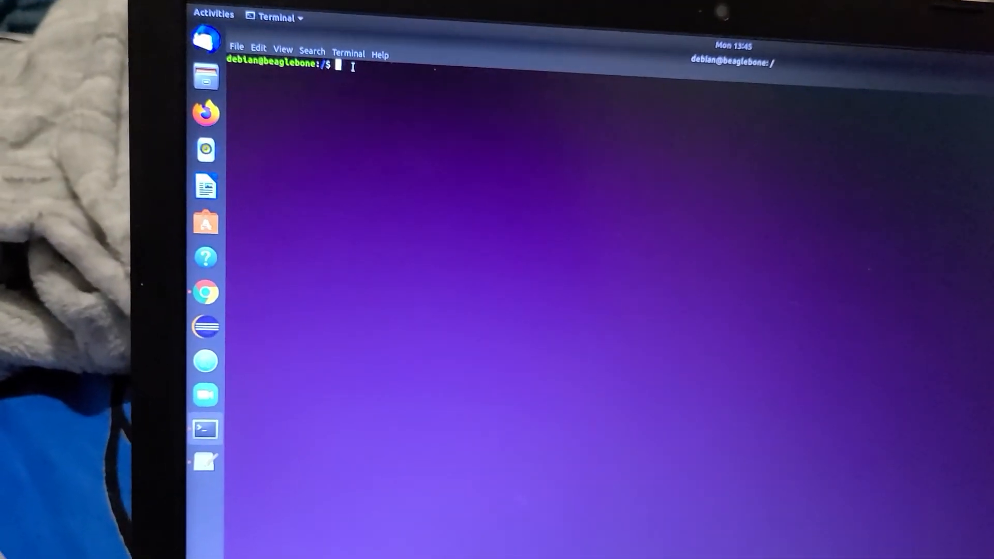
List the root directory and change to /home/debian/
type("ls")
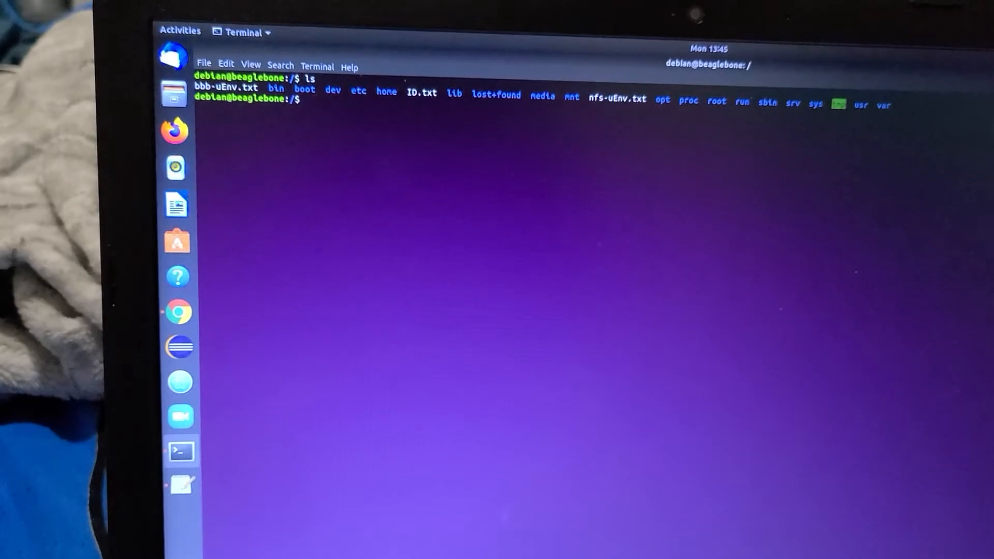
type("cd")
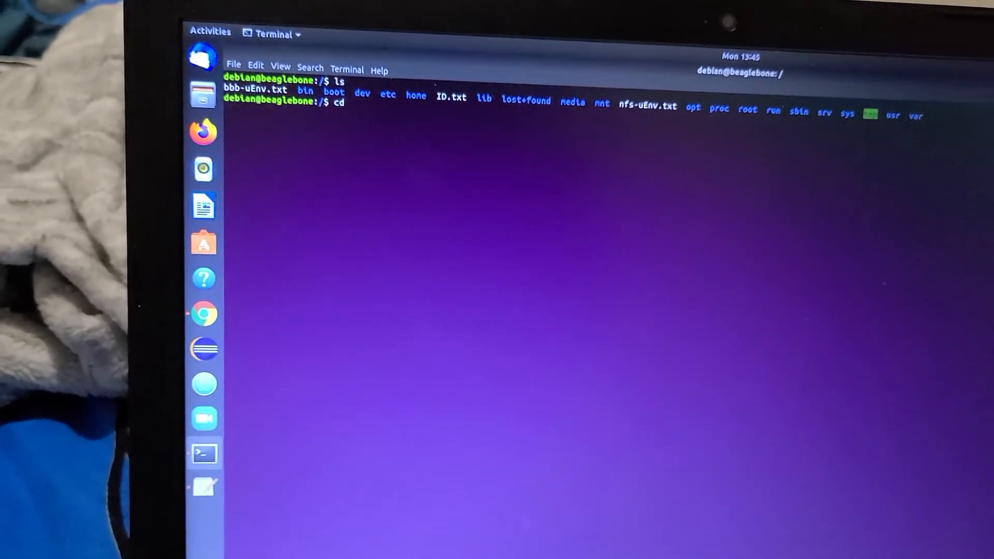
type("/home")
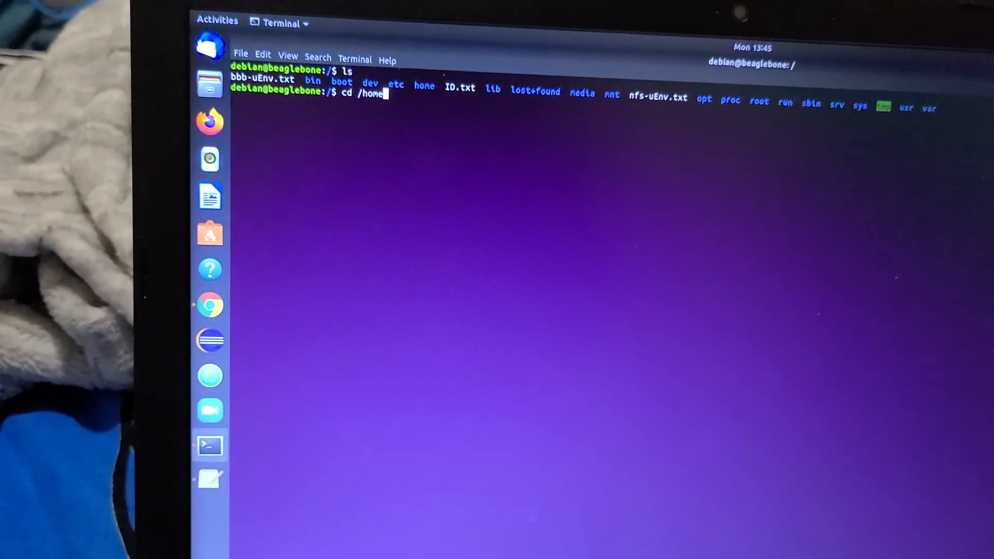
type("/d")
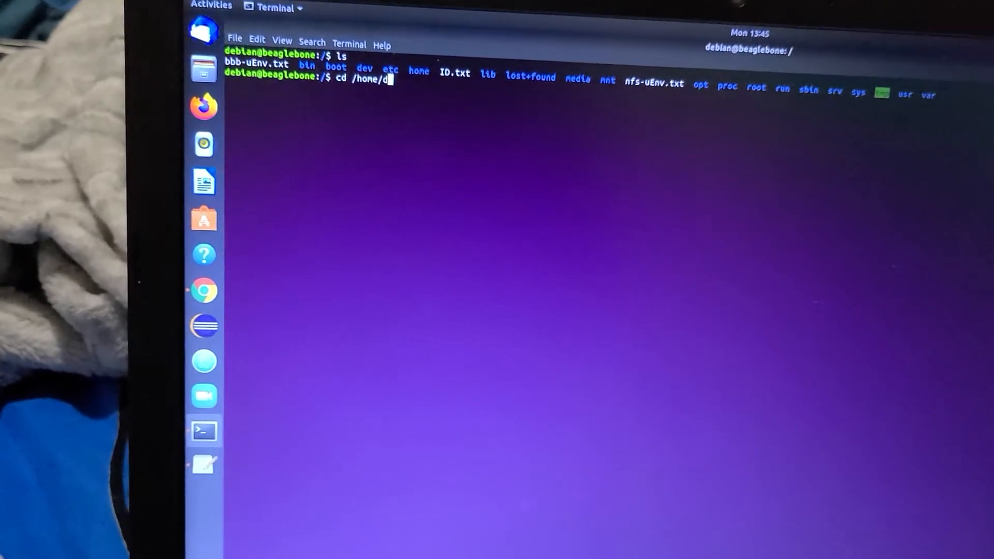
type("ebian/")
type("ls")
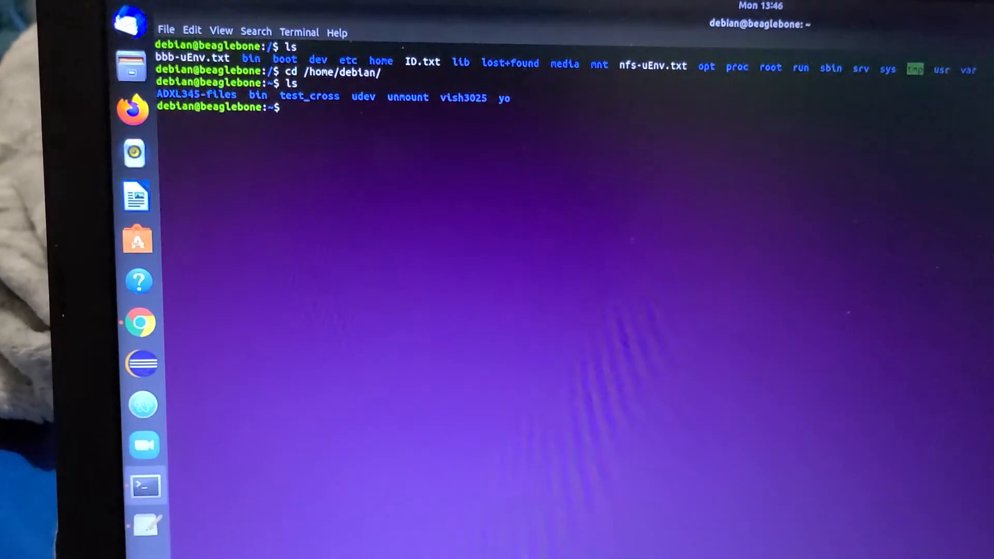
Enter ADXL345-files, list it, and type ./ADXL345-final-file at the prompt
type("cd")
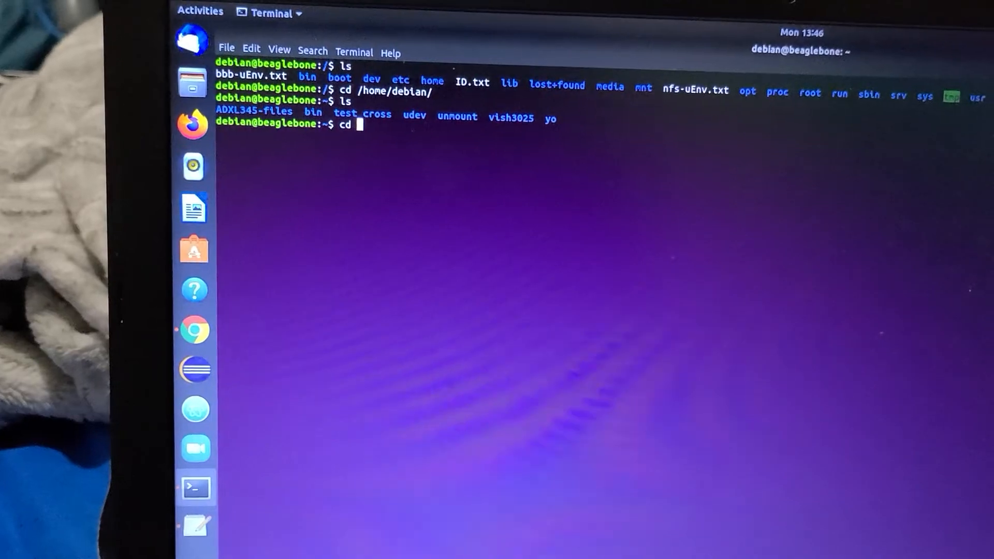
type("ADXL345-files/")
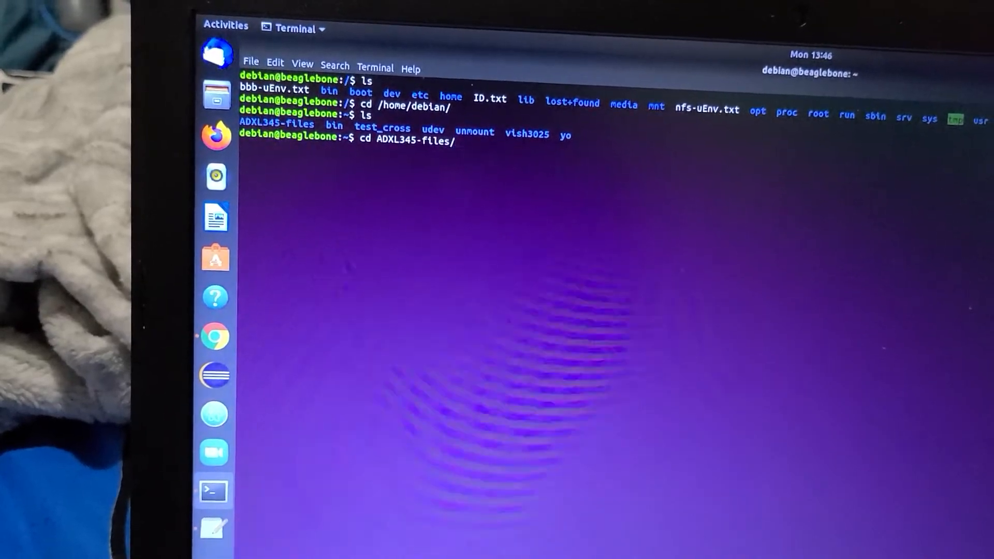
type("ls")
type("./")
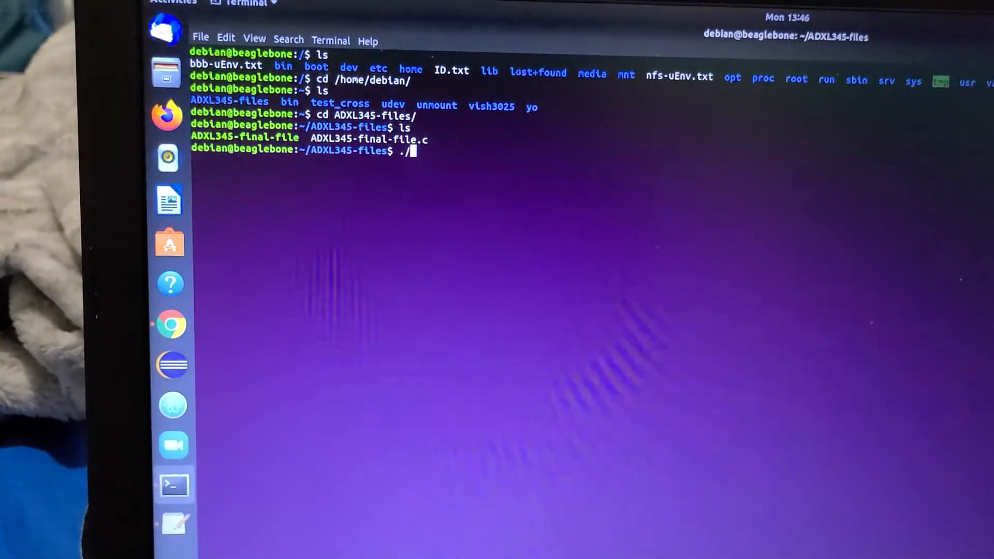
type("ADXL345-final-file")
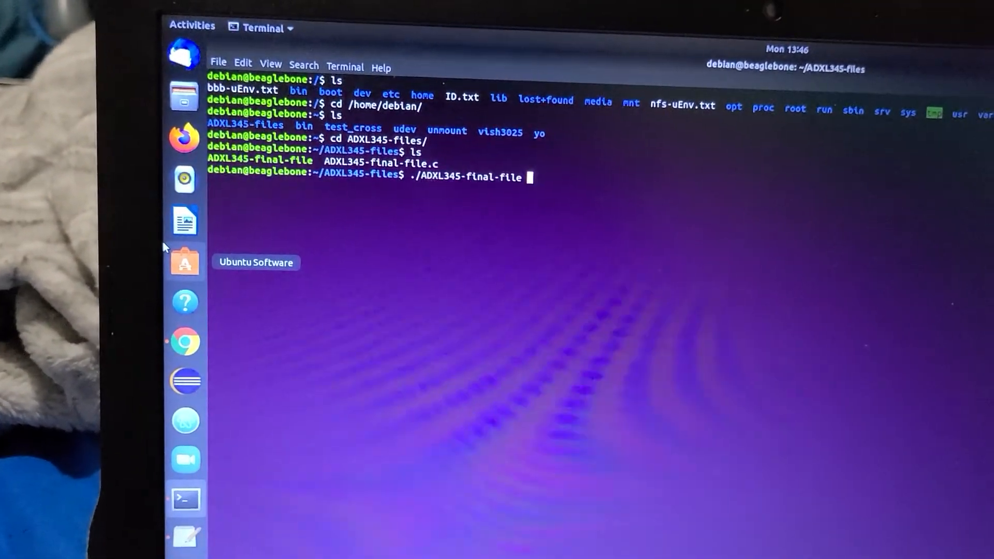